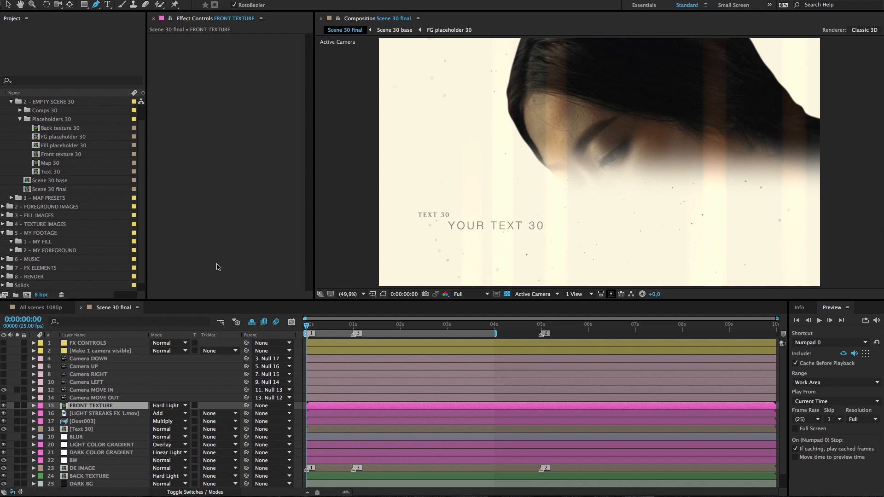
mouse_move(242, 275)
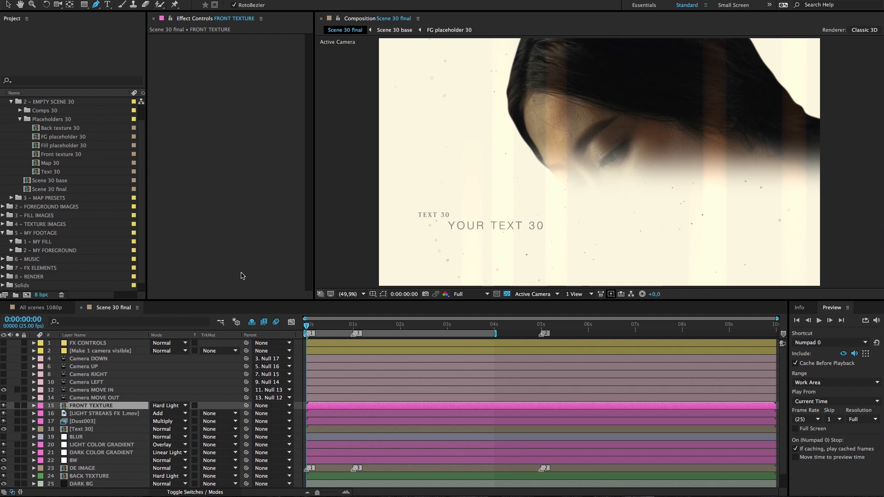
mouse_move(245, 279)
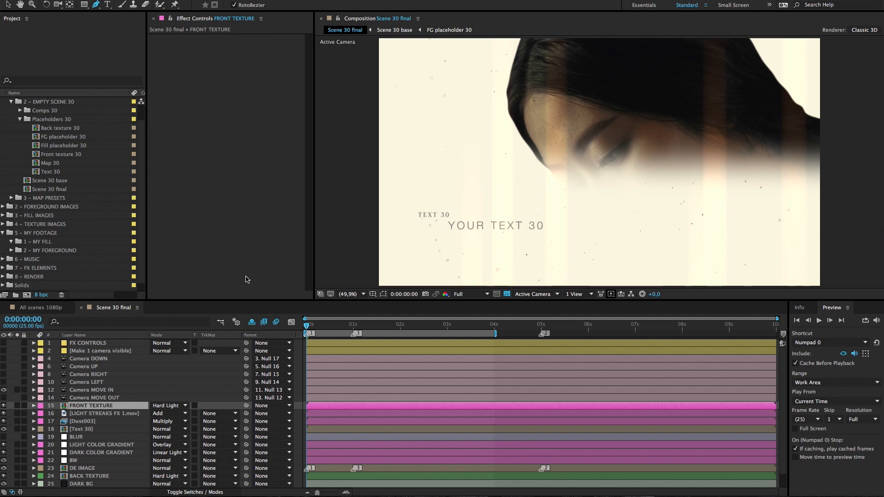
mouse_move(46, 238)
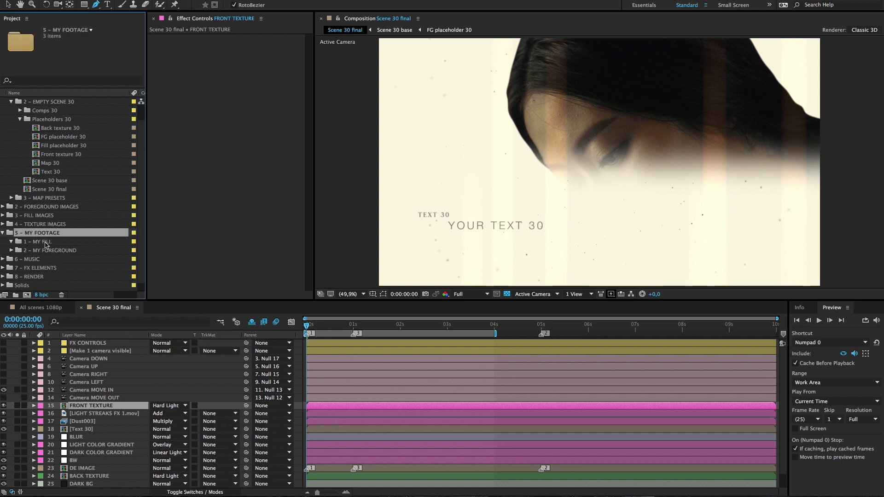
- Import Mountain08.jpg from Footage > FILL IMAGES > Mountains into the MY FILL folder
left_click(39, 241)
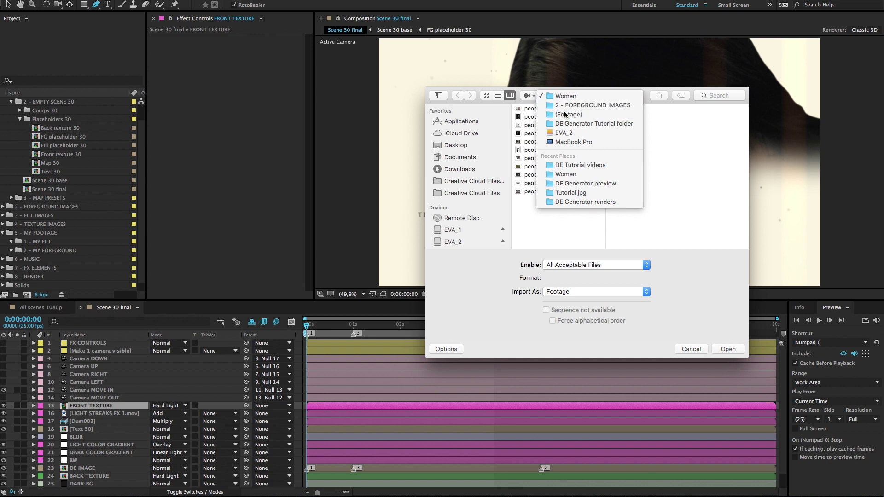
left_click(568, 114)
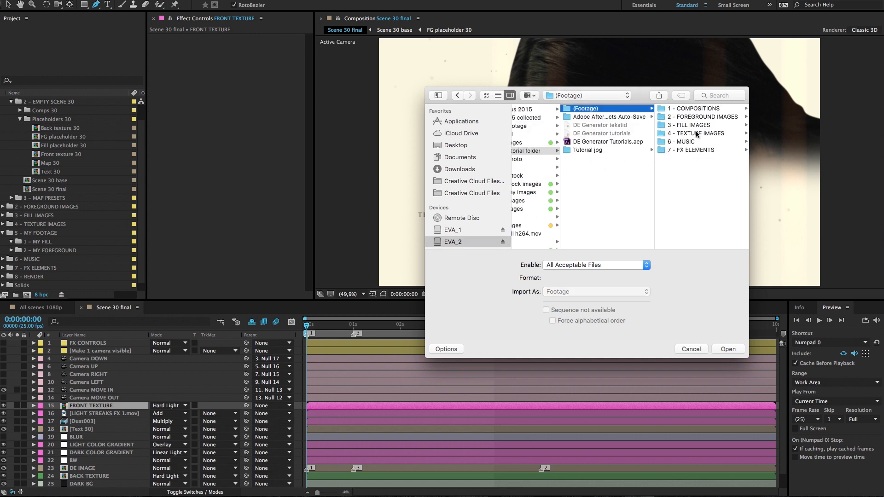
left_click(691, 124)
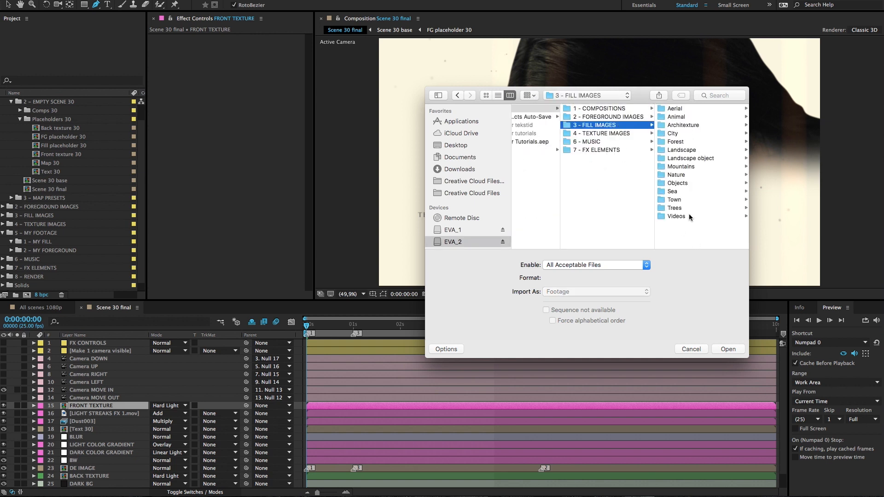
left_click(681, 166)
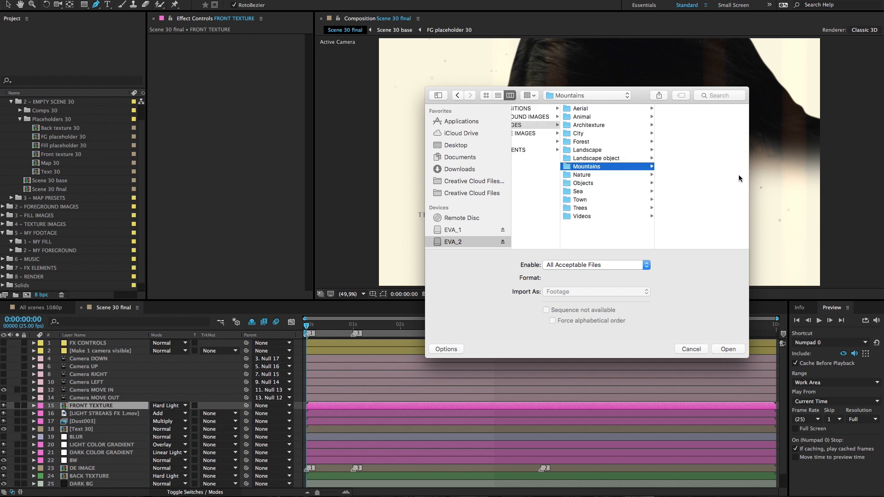
left_click(591, 167)
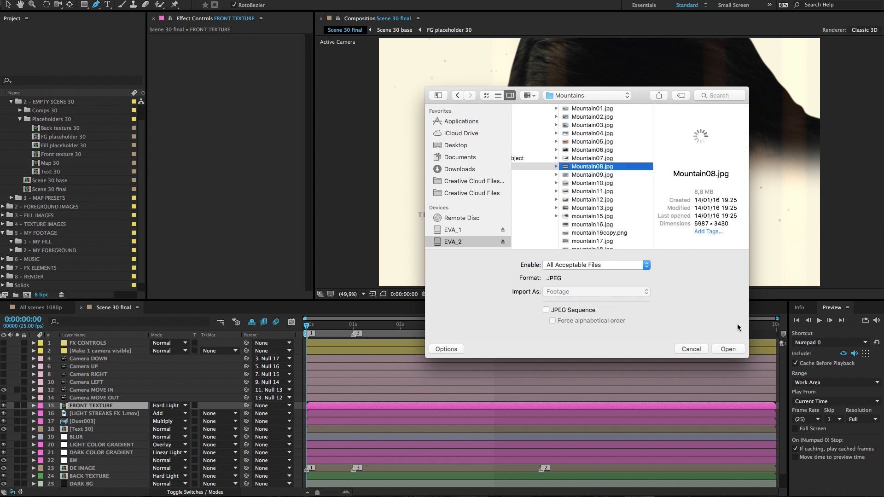
left_click(727, 349)
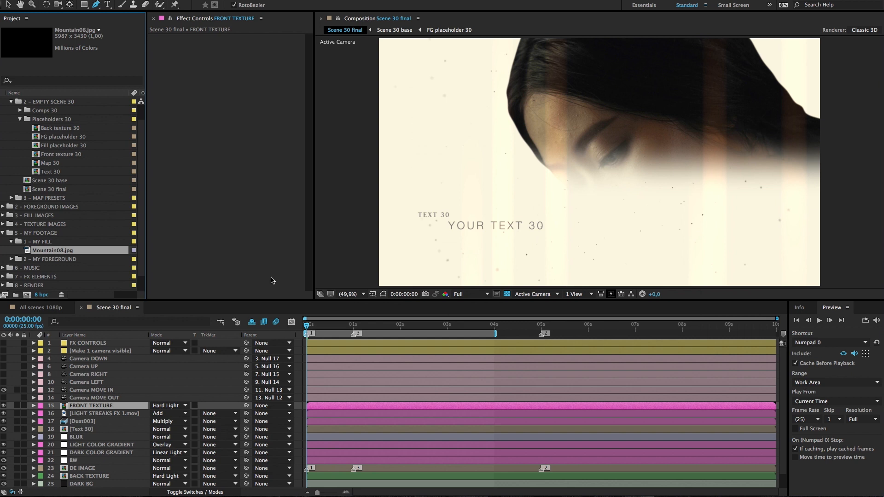
left_click(52, 250)
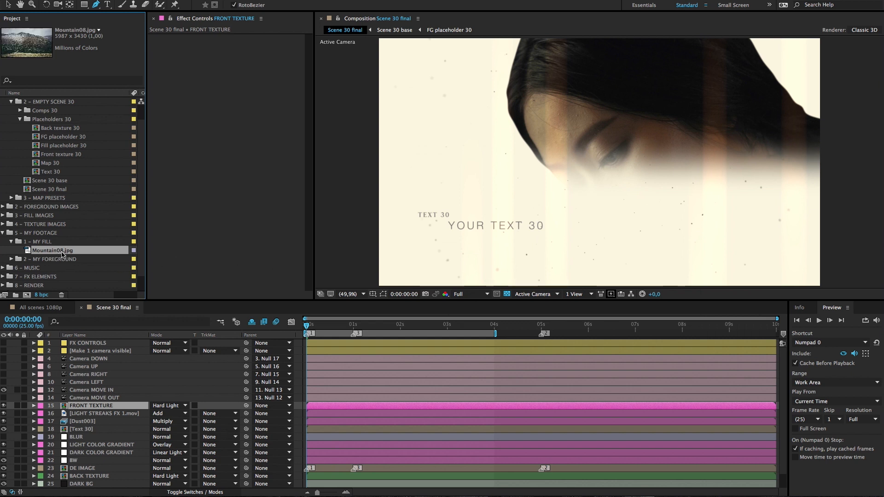
mouse_move(75, 188)
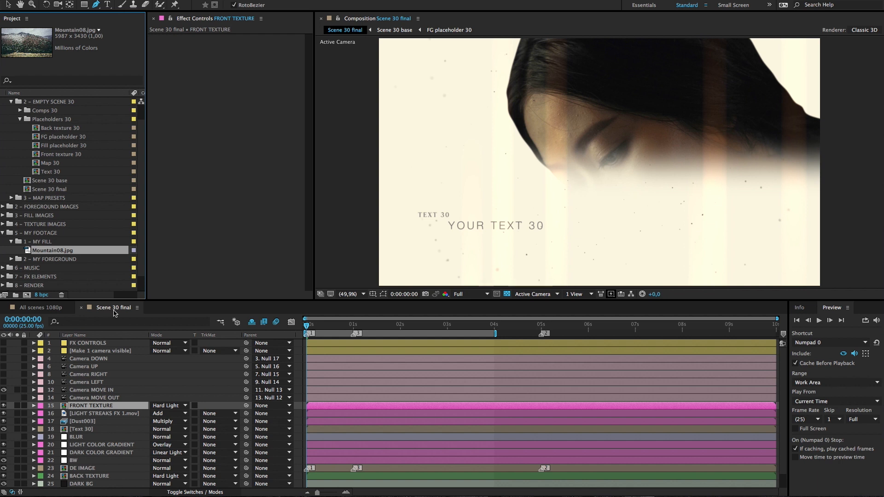
mouse_move(94, 322)
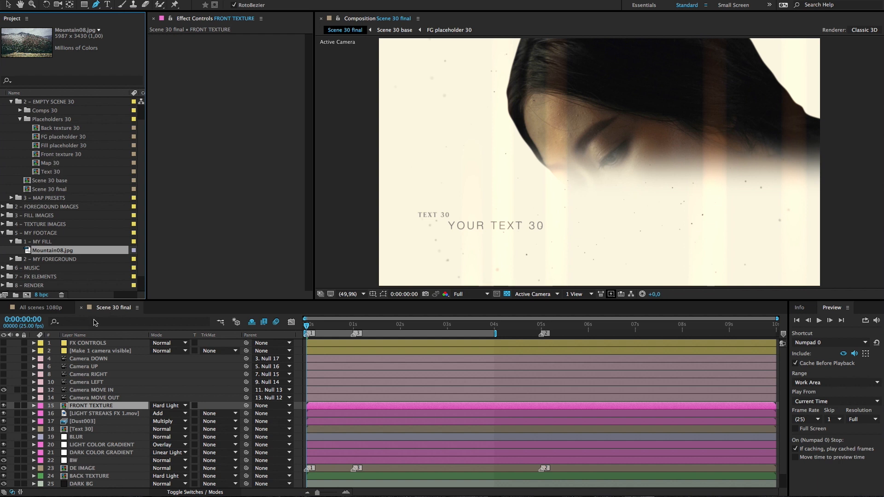
mouse_move(64, 167)
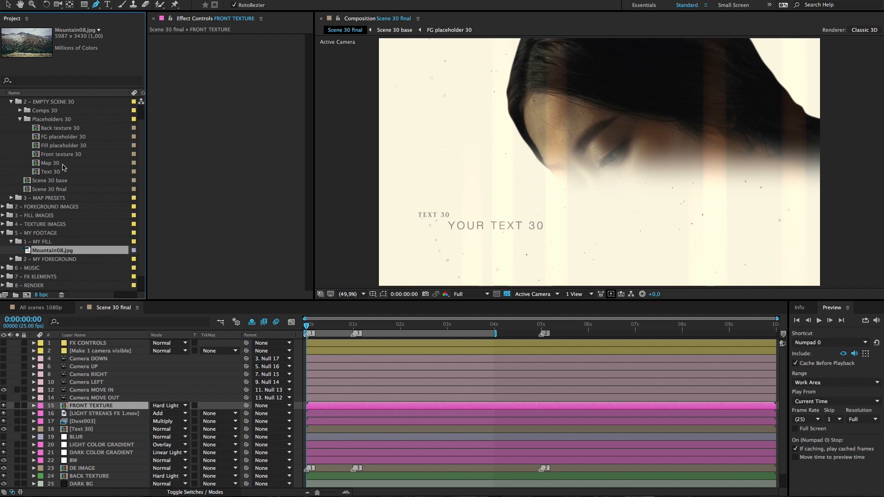
mouse_move(63, 148)
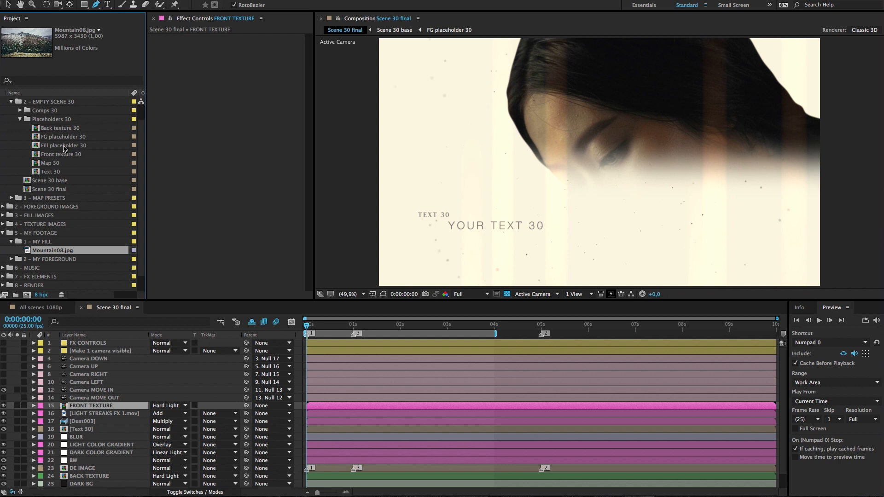
left_click(65, 144)
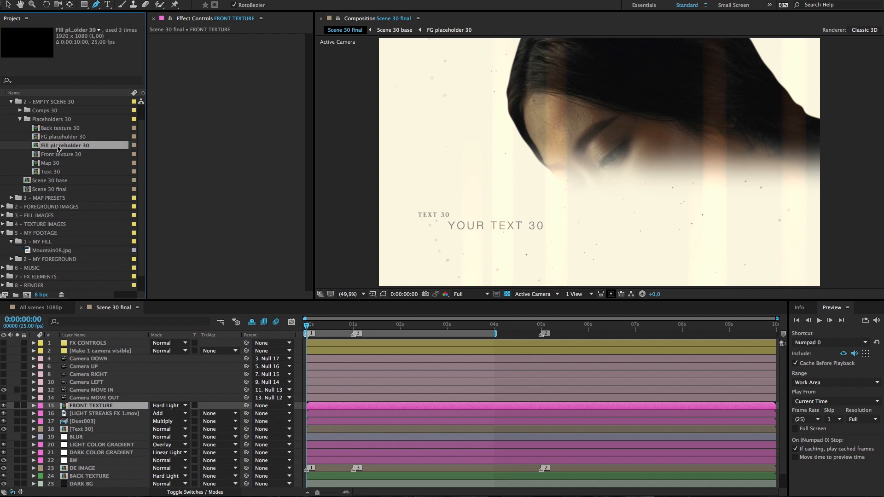
- Place Mountain08.jpg as a layer in Fill placeholder 30 beneath Adjustment Layer 11
double_click(64, 146)
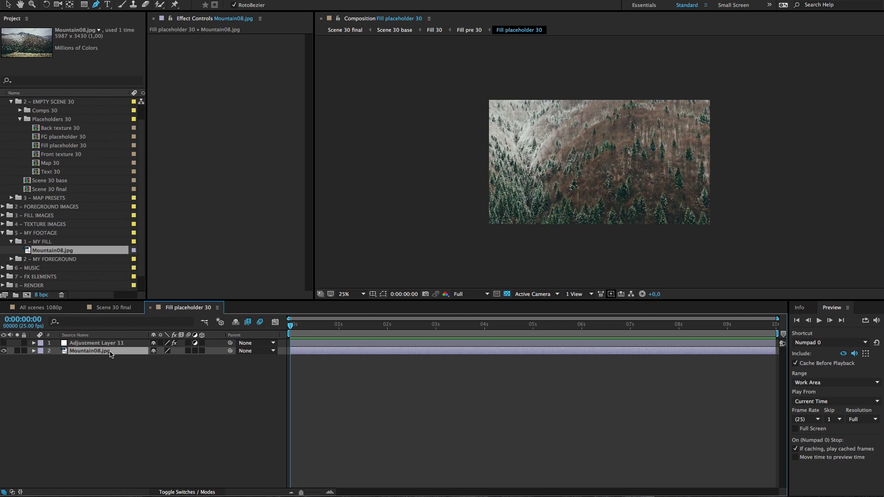
mouse_move(458, 260)
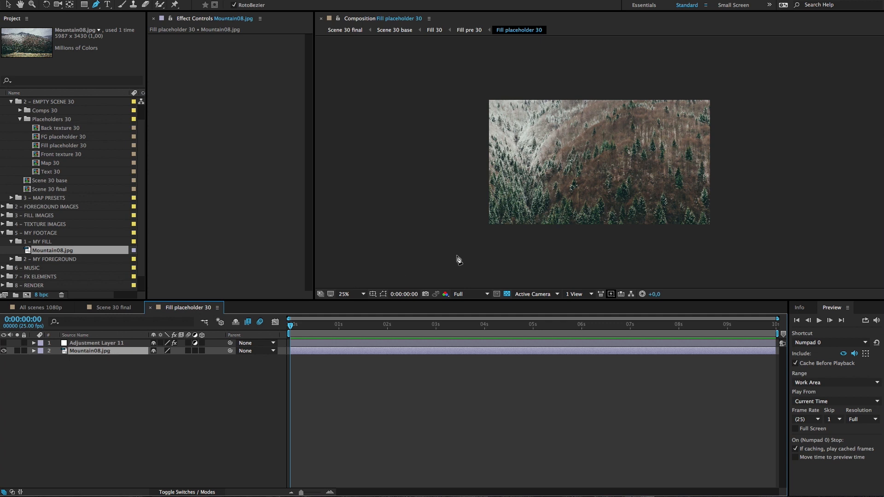
mouse_move(507, 241)
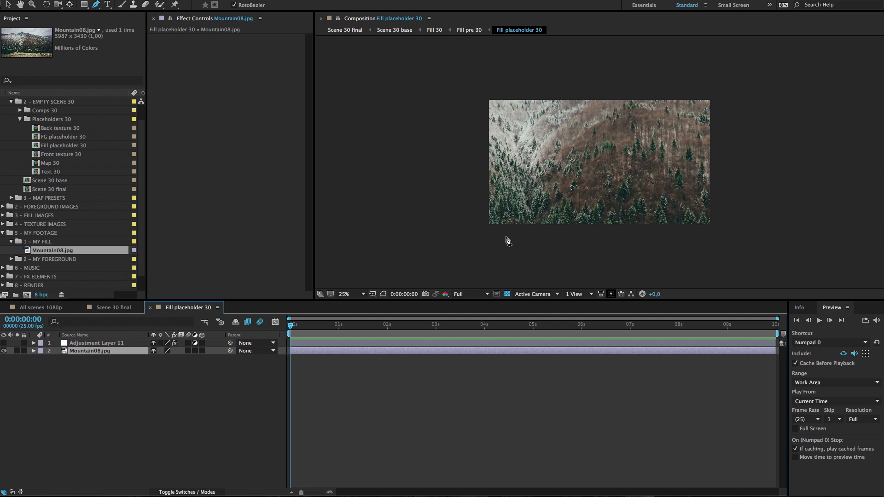
mouse_move(188, 311)
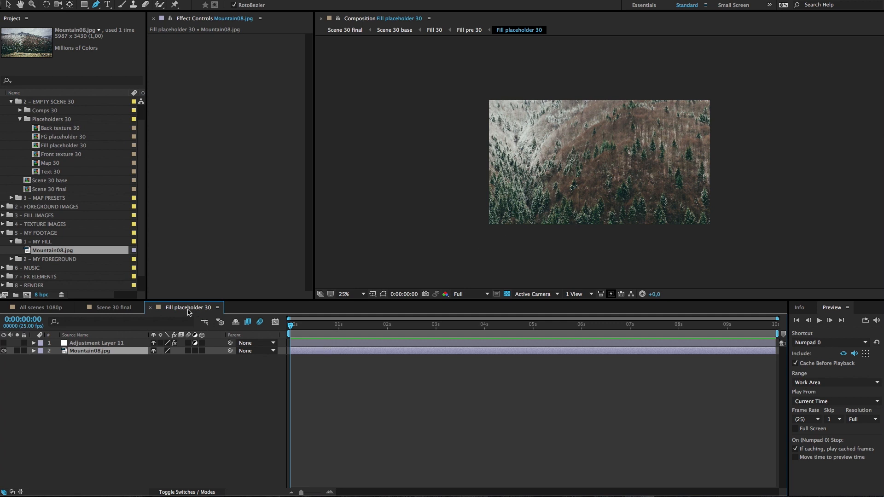
mouse_move(198, 313)
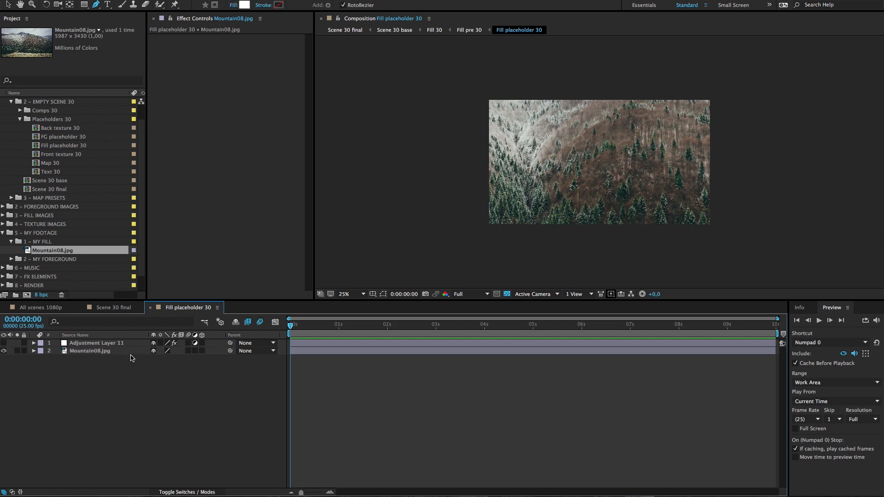
left_click(90, 351)
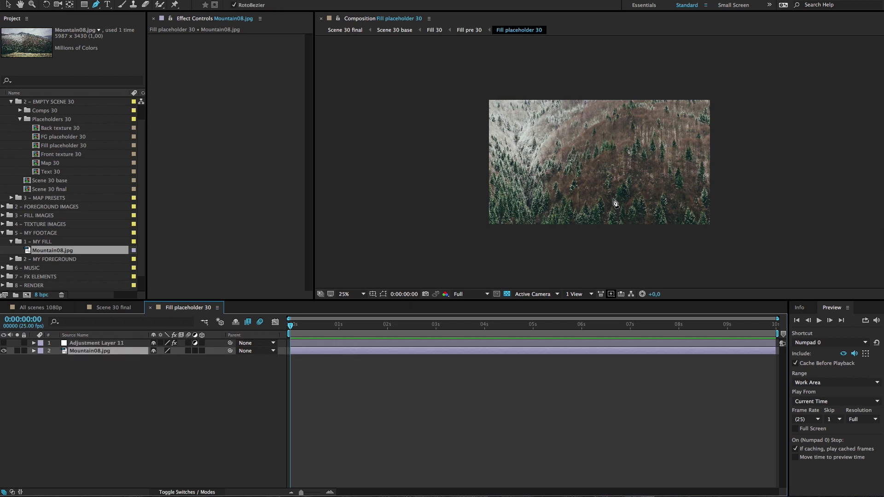
mouse_move(606, 220)
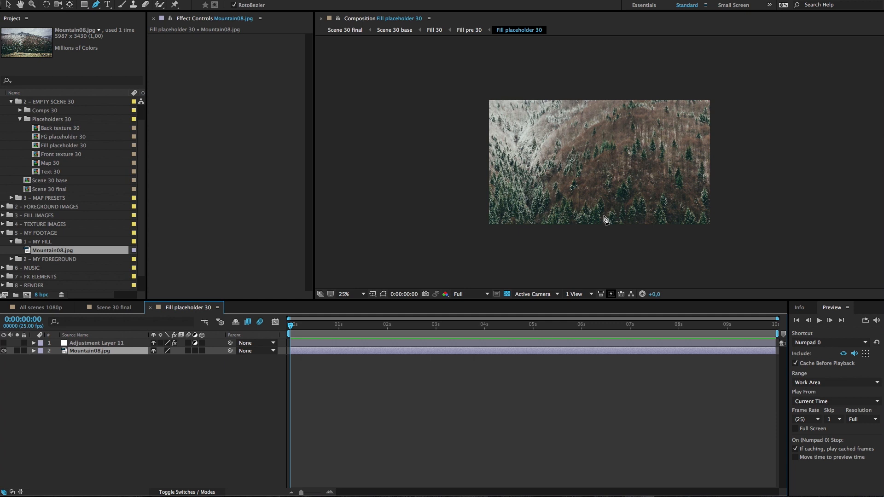
mouse_move(601, 223)
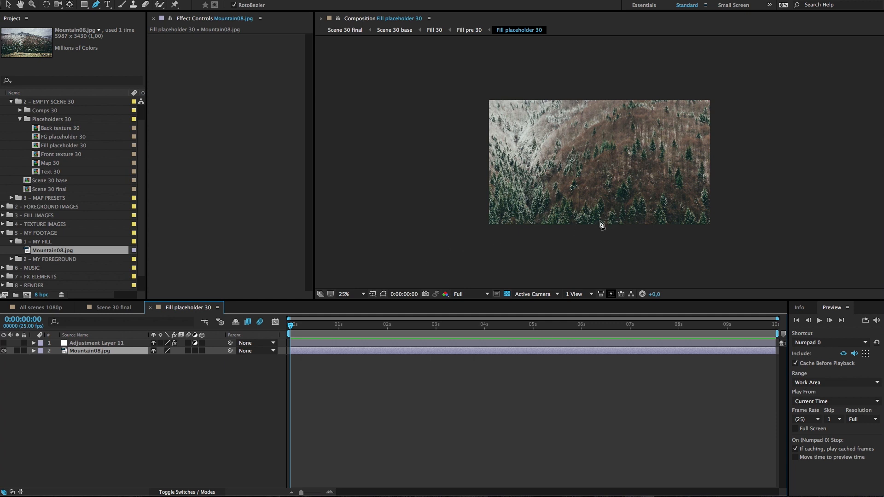
mouse_move(612, 202)
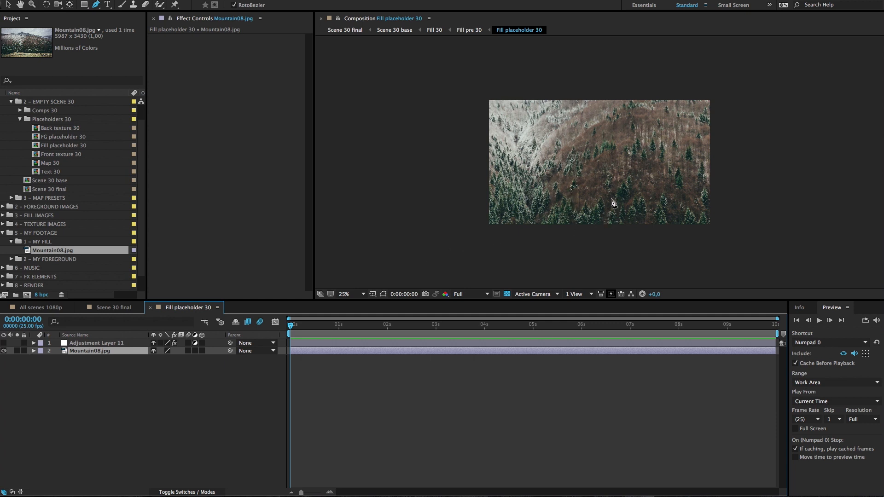
mouse_move(213, 324)
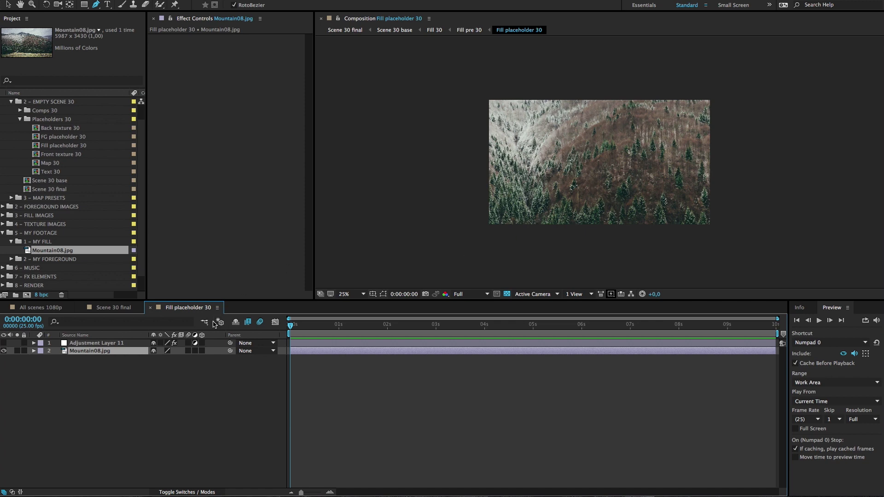
- View Scene 30 final, then select Scene 30 base inside the 2 - EMPTY SCENE 30 folder
left_click(112, 307)
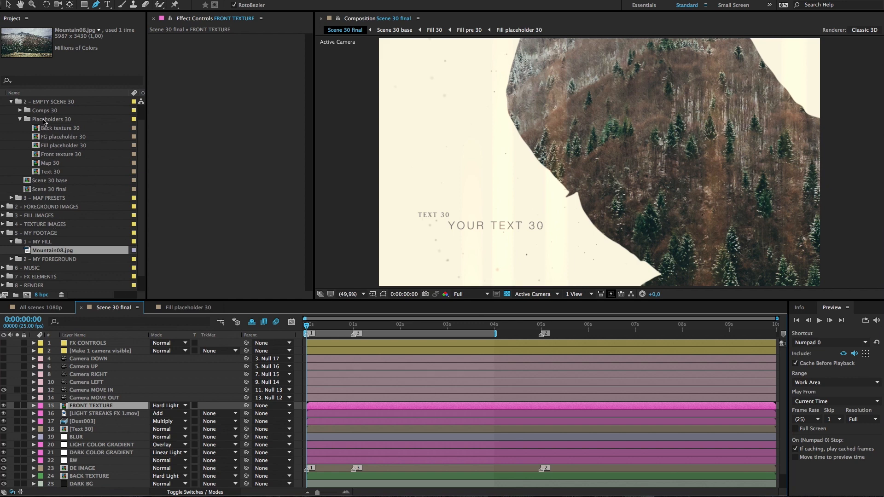
left_click(51, 101)
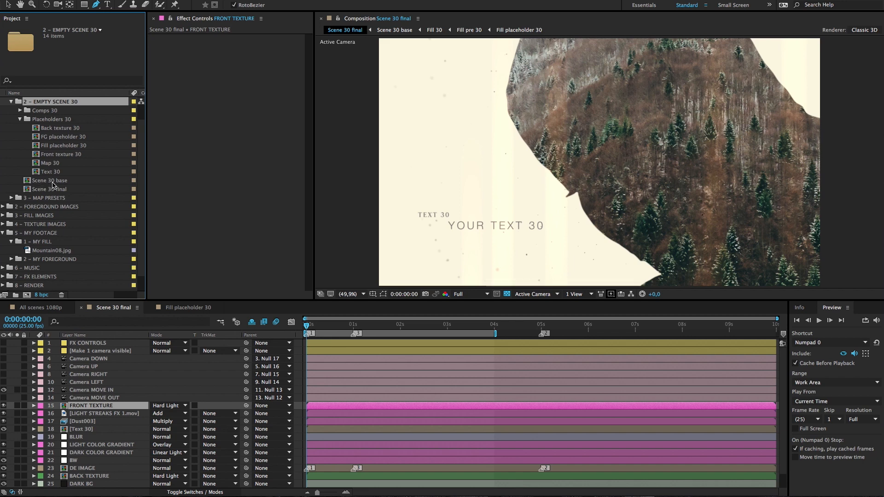
mouse_move(62, 185)
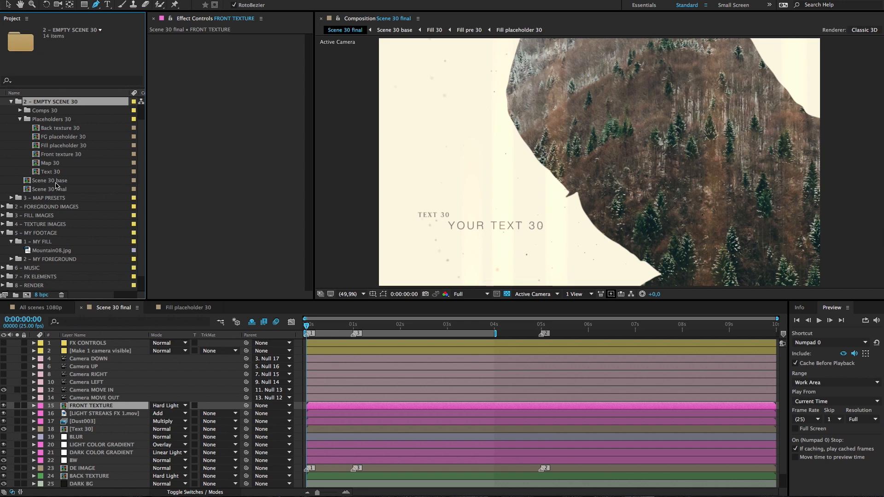
left_click(51, 180)
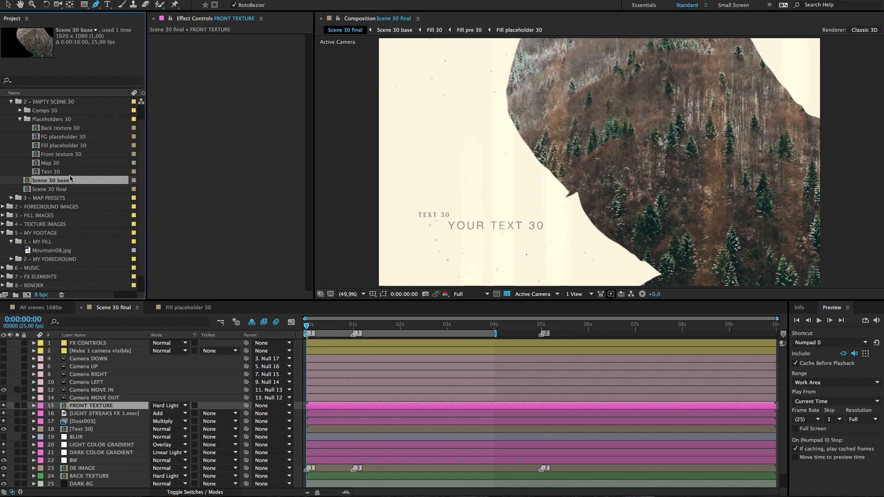
- Open the Scene 30 base composition showing the forest fill inside the silhouette
double_click(50, 179)
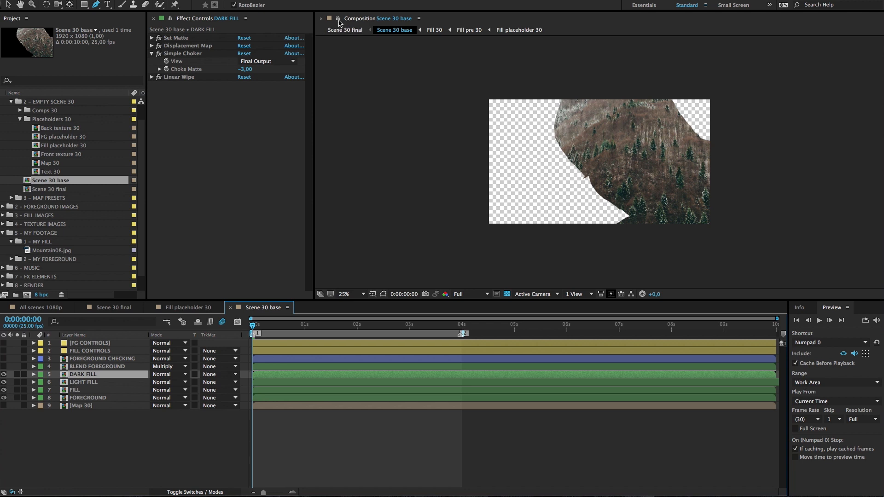
mouse_move(339, 21)
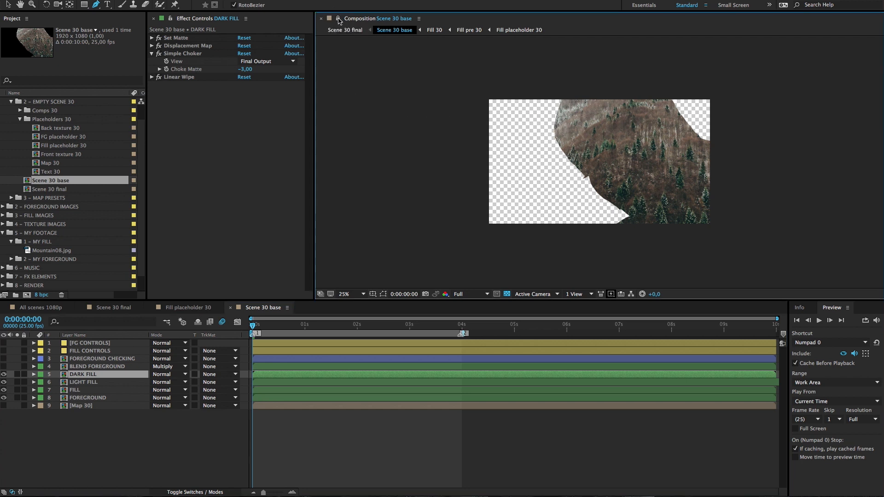
- Lock Scene 30 base in its viewer and show Fill placeholder 30 in a second viewer
left_click(388, 18)
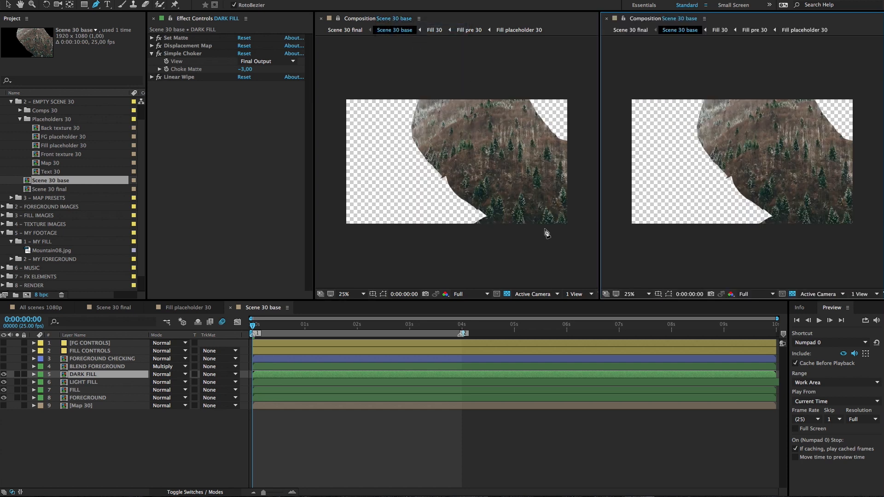
mouse_move(605, 227)
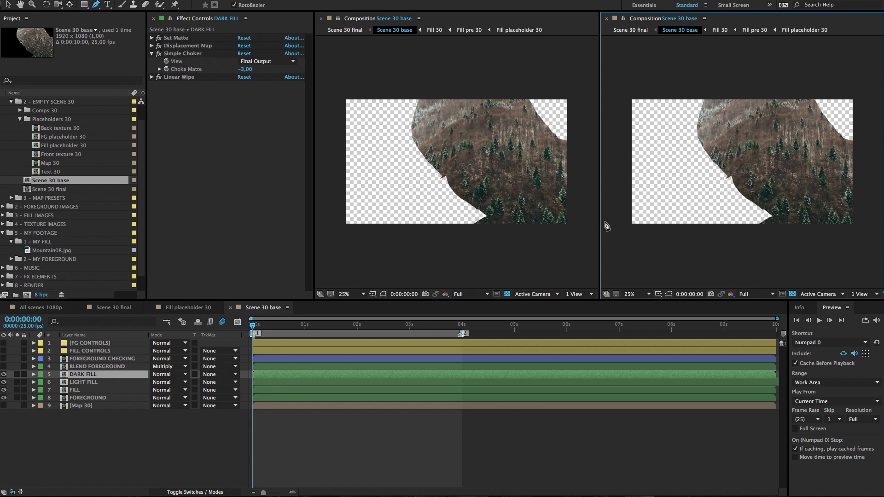
left_click(189, 307)
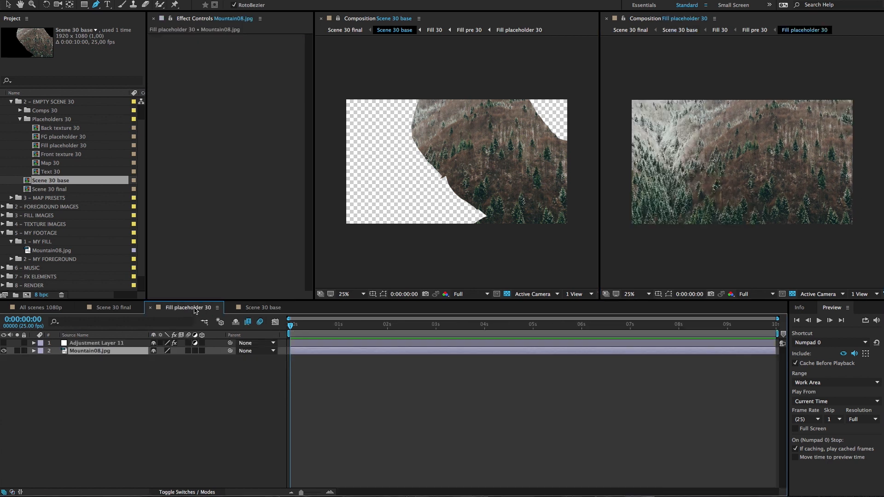
mouse_move(422, 117)
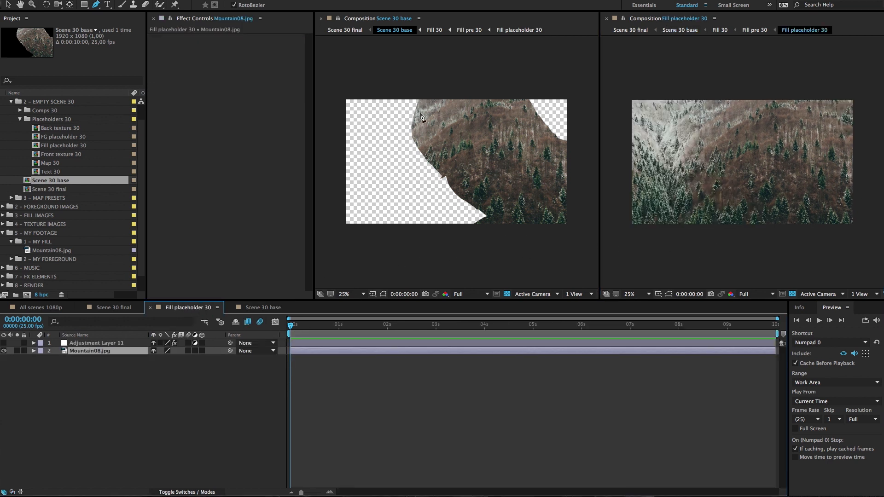
mouse_move(432, 207)
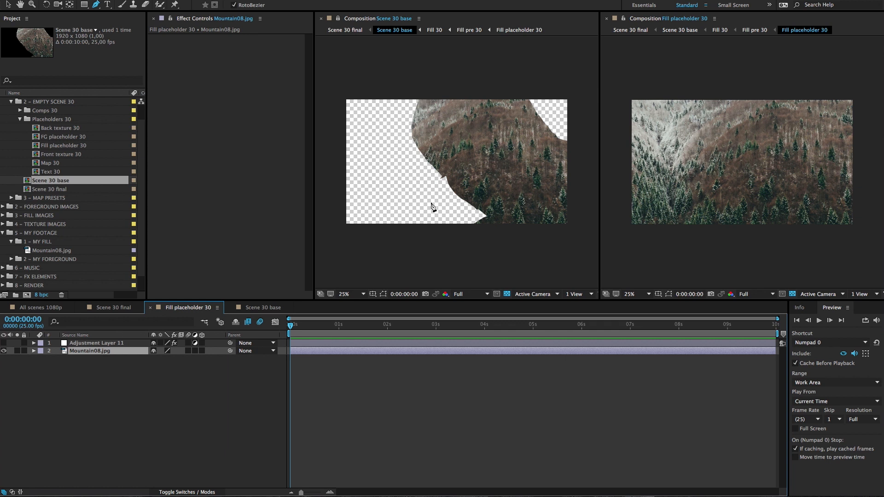
mouse_move(772, 197)
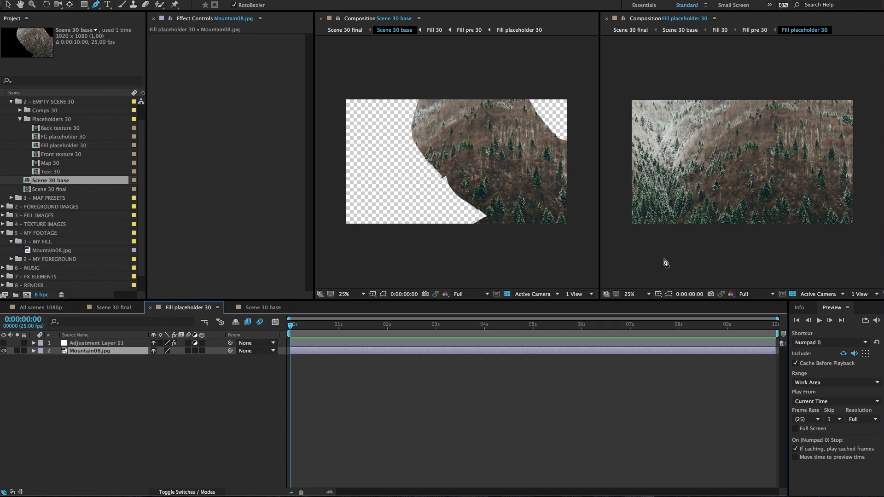
mouse_move(616, 254)
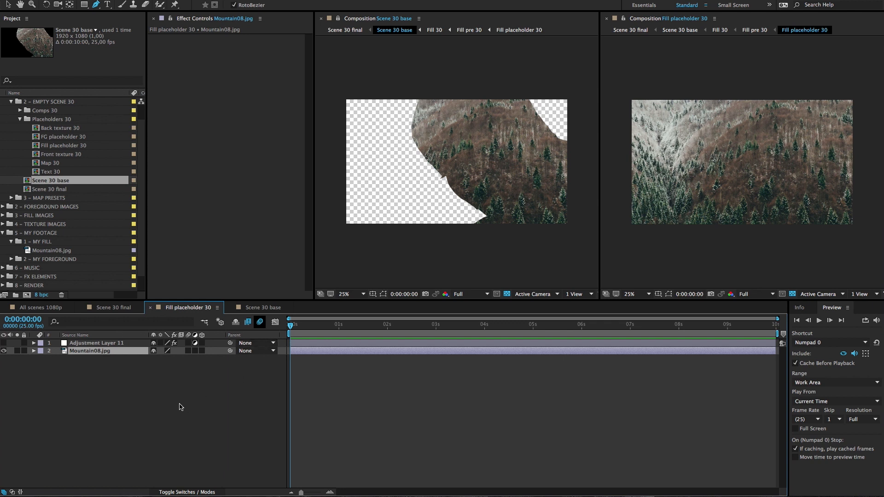
mouse_move(130, 356)
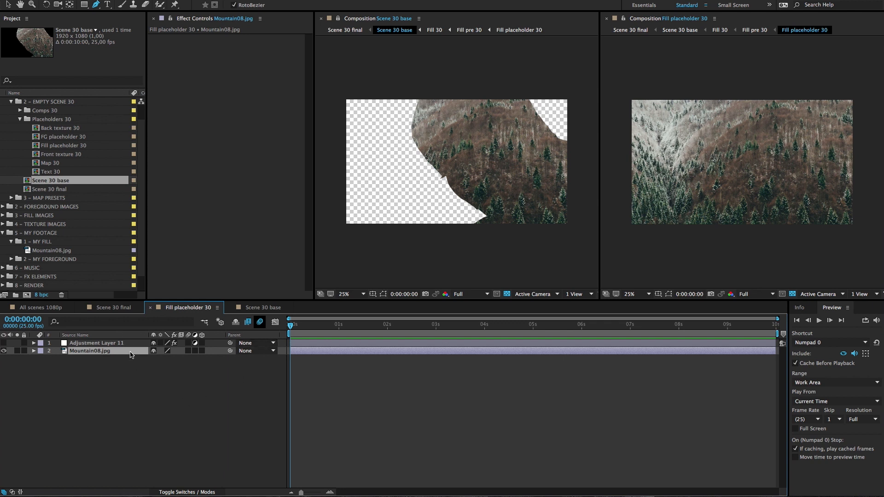
left_click(33, 351)
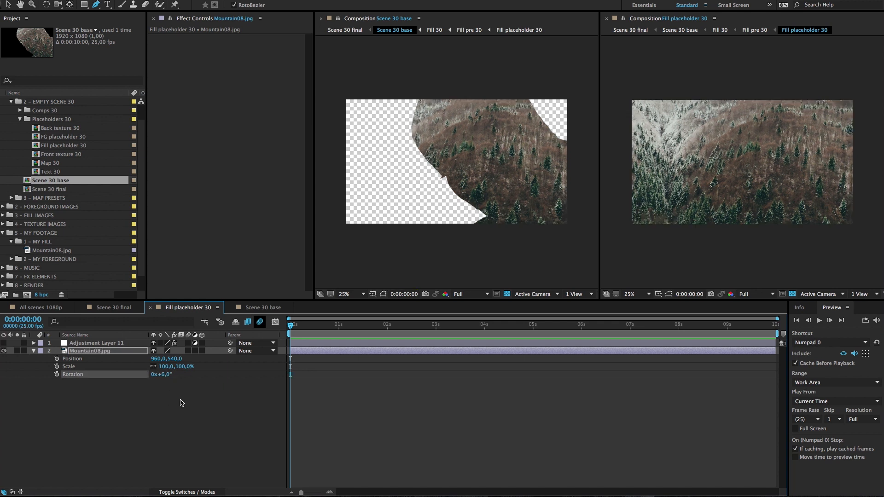
double_click(185, 366)
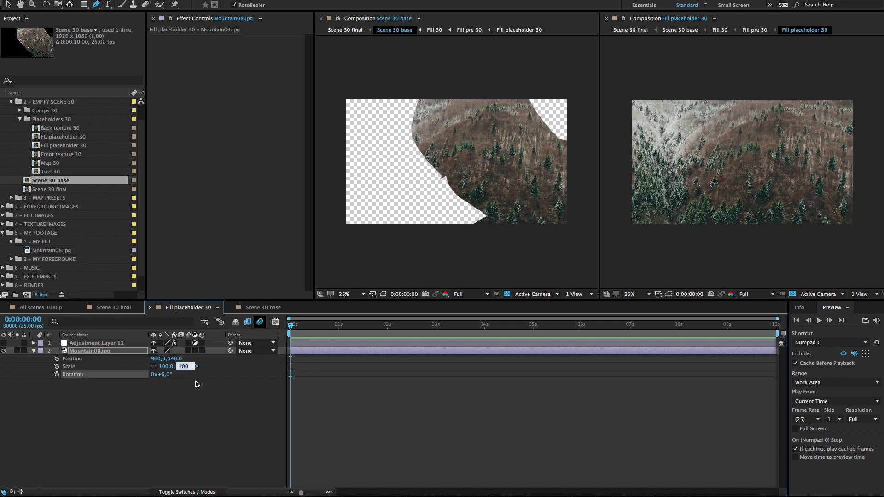
type("34,0,34,0%")
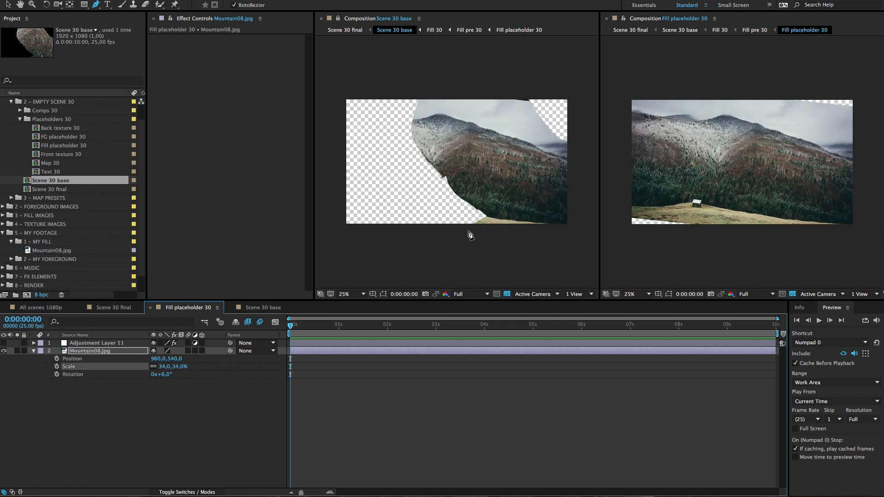
double_click(175, 358)
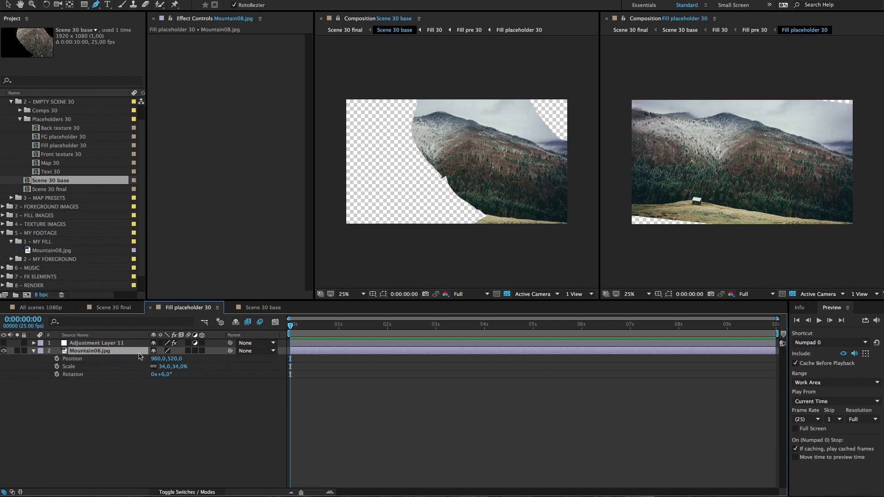
mouse_move(509, 251)
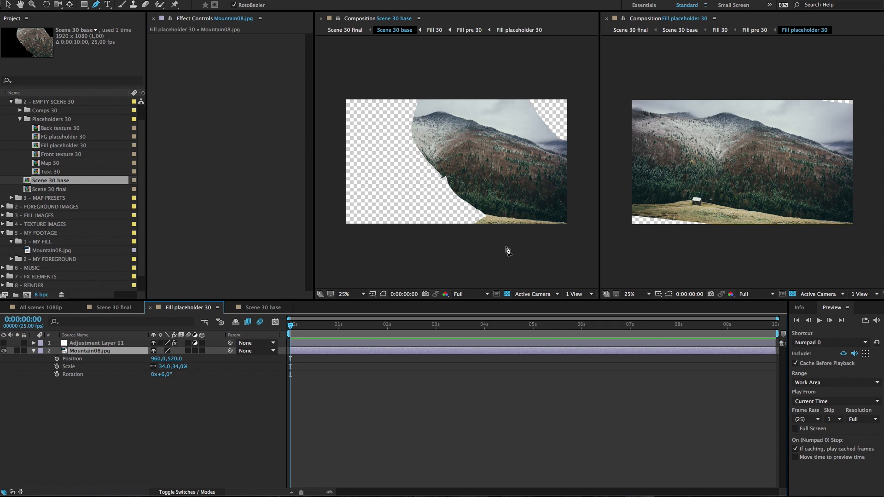
mouse_move(503, 235)
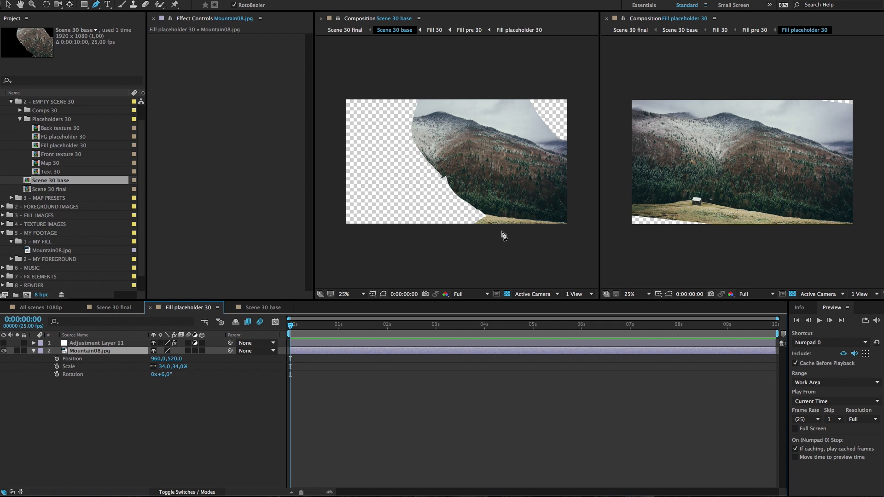
mouse_move(100, 372)
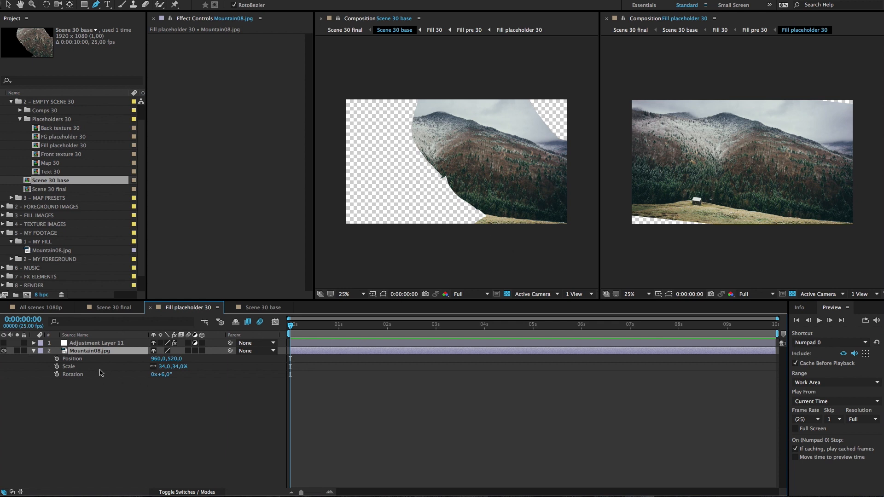
mouse_move(696, 215)
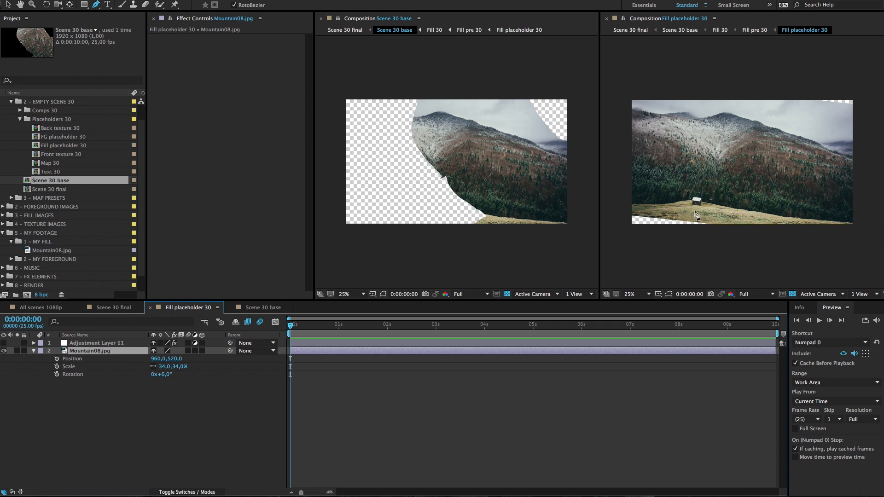
mouse_move(411, 104)
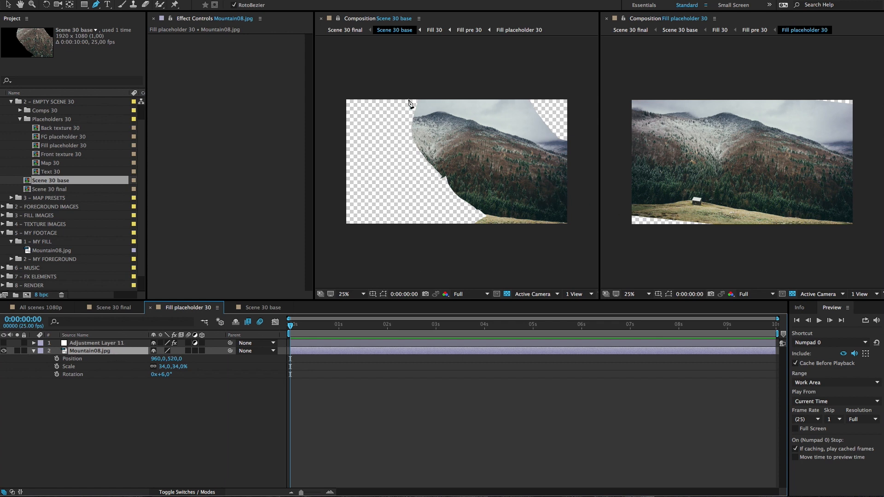
mouse_move(416, 162)
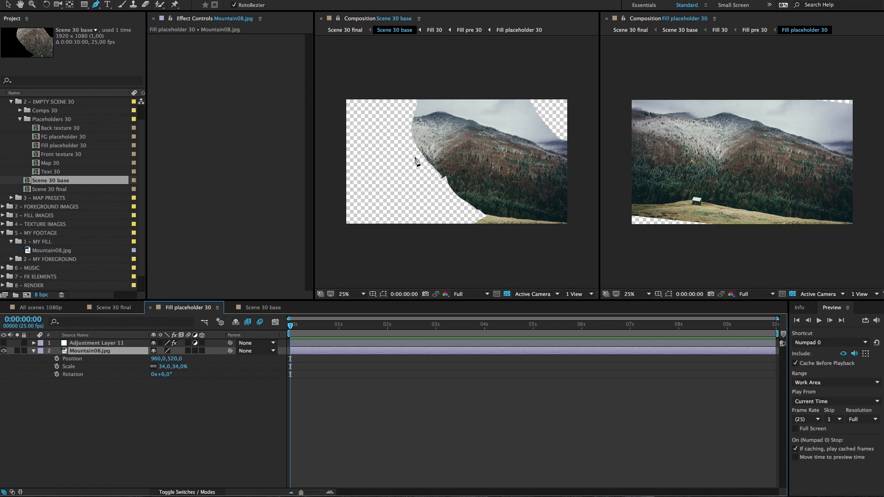
mouse_move(530, 231)
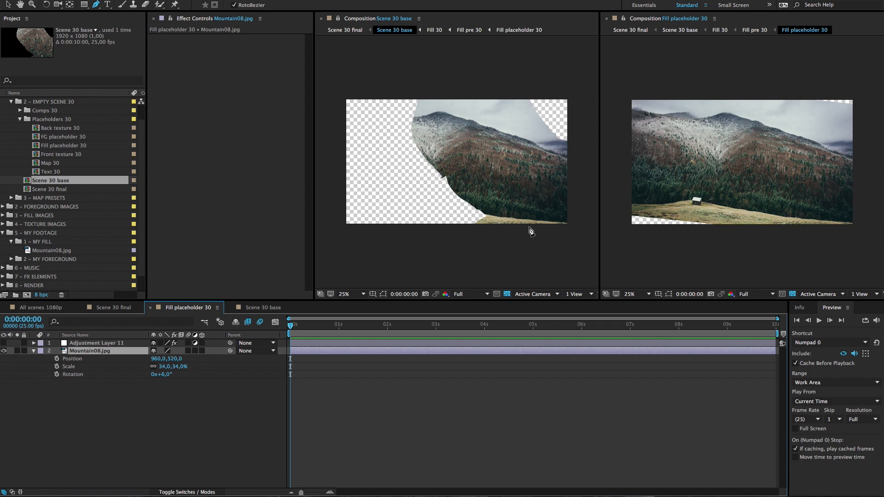
mouse_move(528, 225)
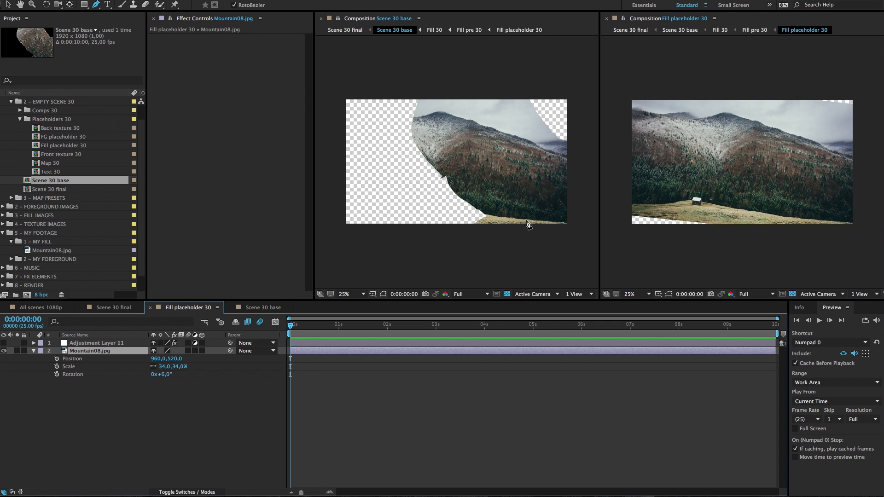
mouse_move(503, 155)
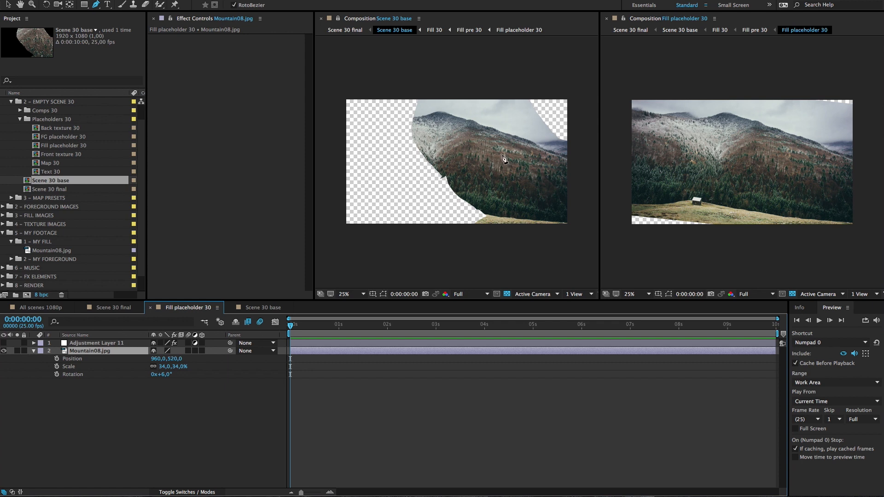
mouse_move(740, 141)
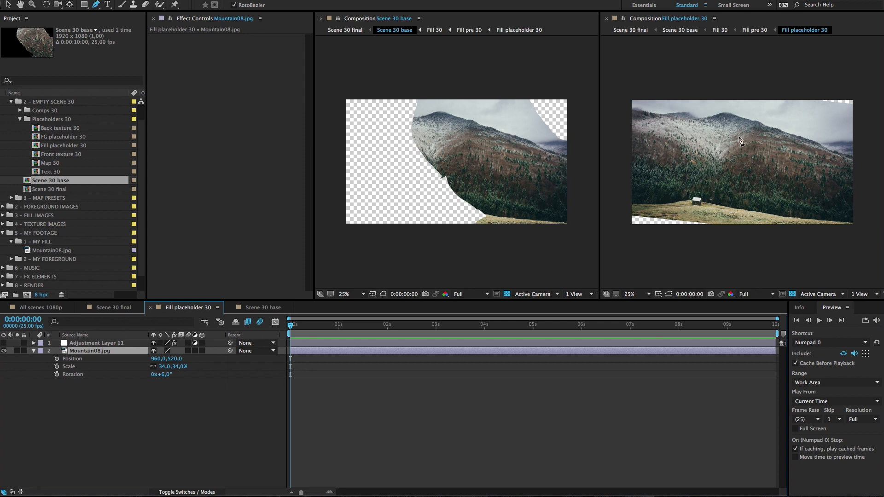
mouse_move(761, 198)
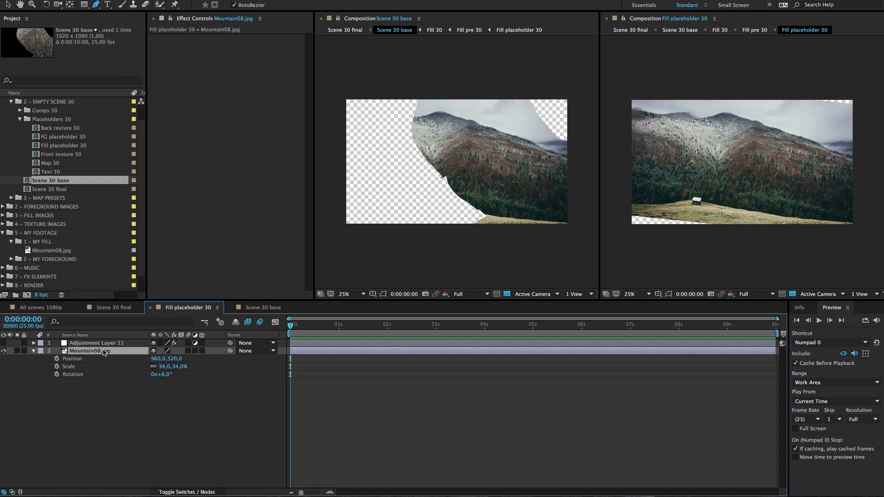
mouse_move(55, 217)
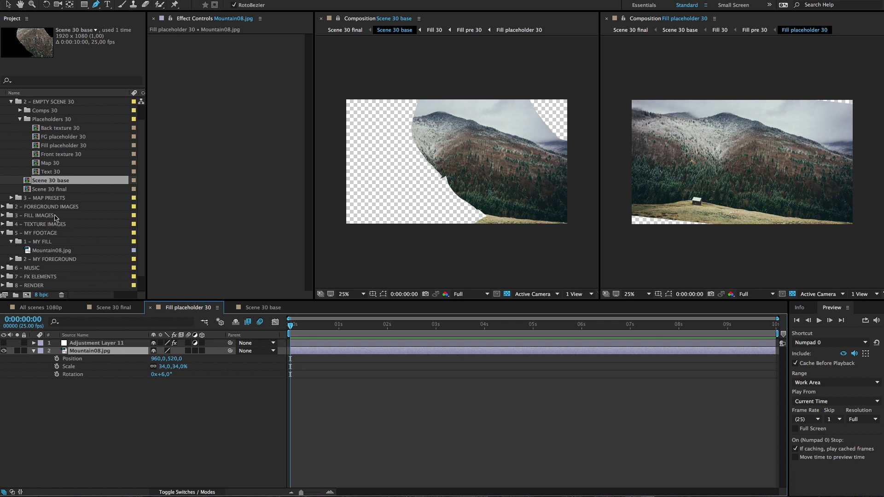
- Expand 3 - FILL IMAGES to show Landscape, Mountains and Nature, collapsing Landscape object
left_click(53, 206)
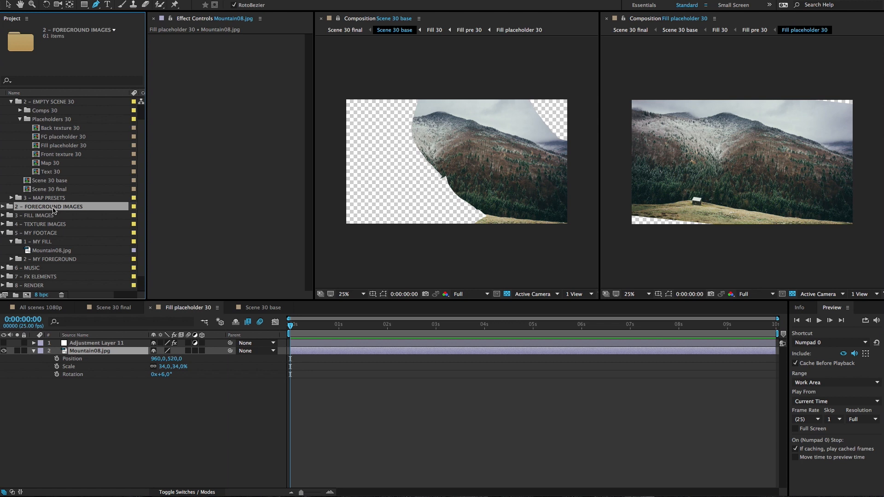
mouse_move(61, 211)
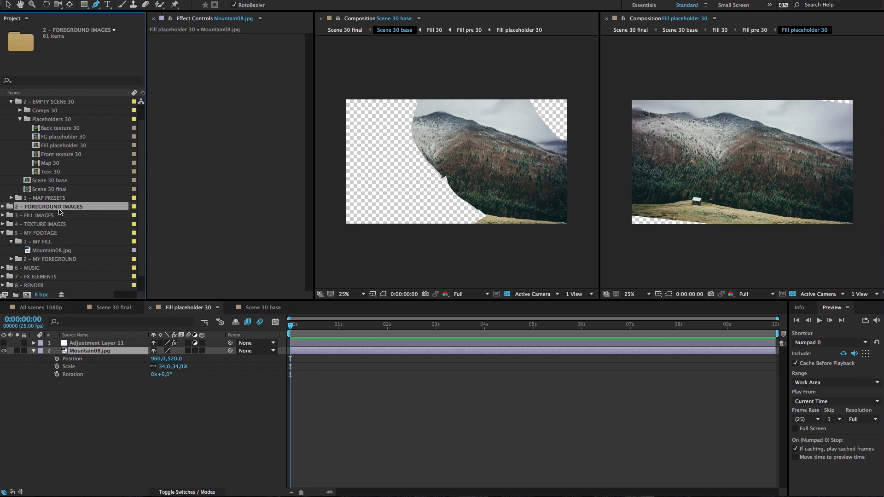
left_click(39, 216)
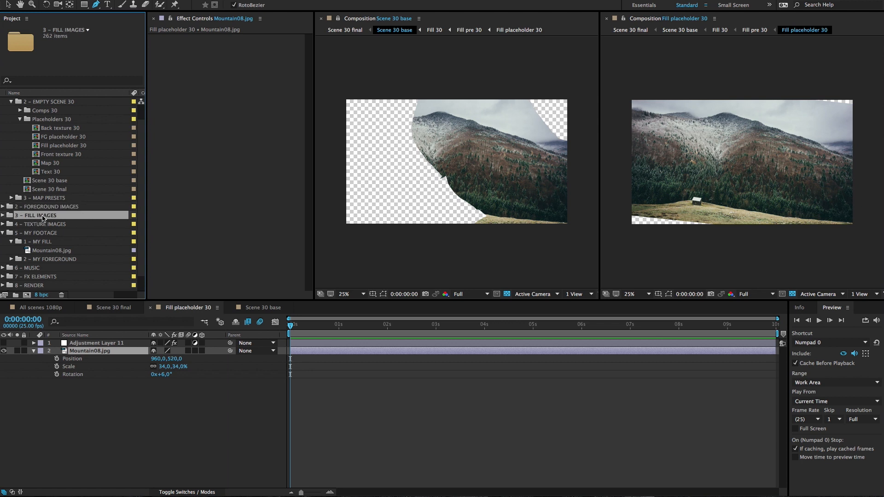
left_click(4, 214)
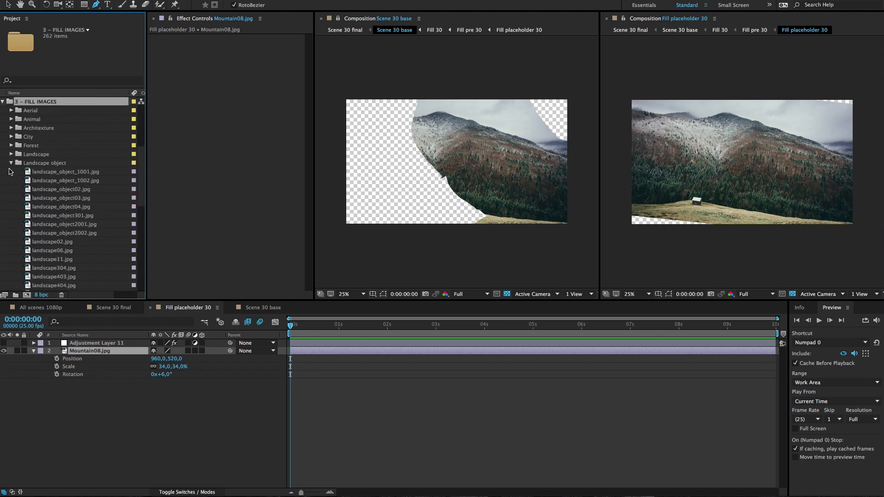
left_click(10, 162)
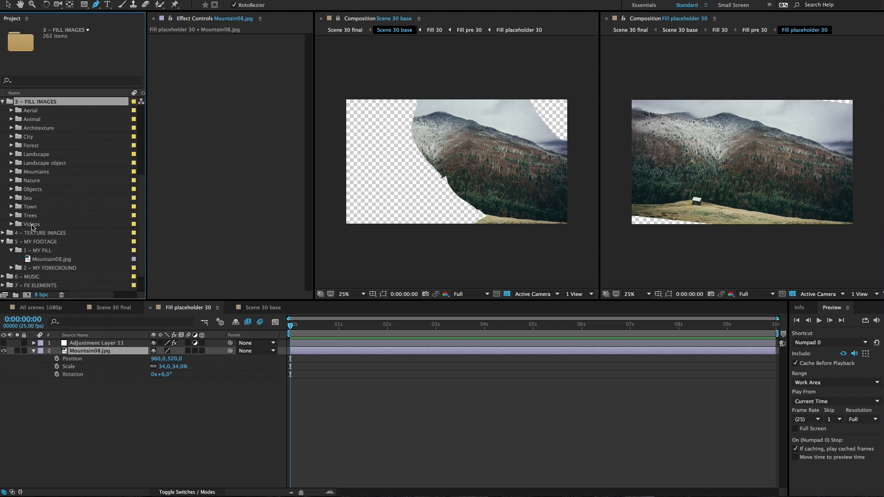
mouse_move(34, 217)
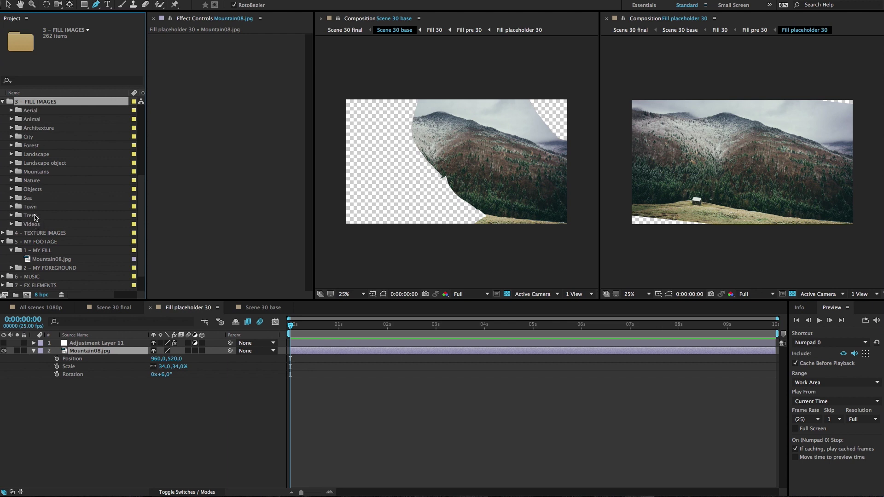
mouse_move(43, 172)
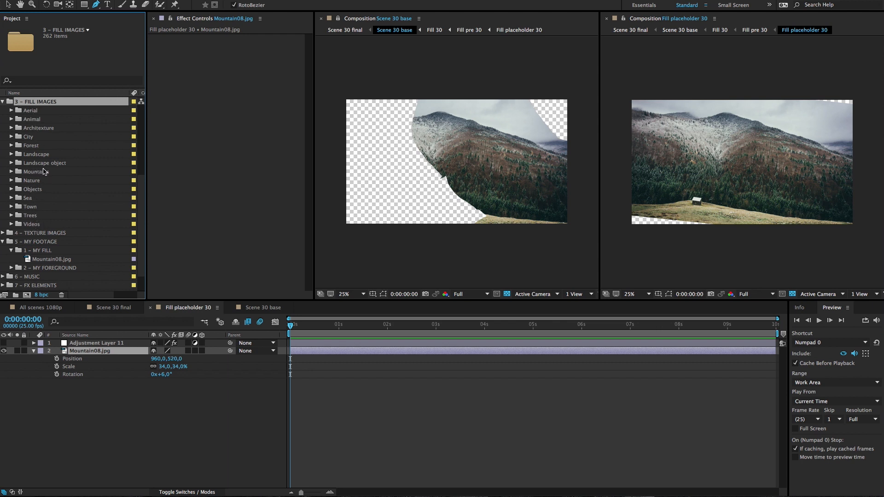
mouse_move(50, 191)
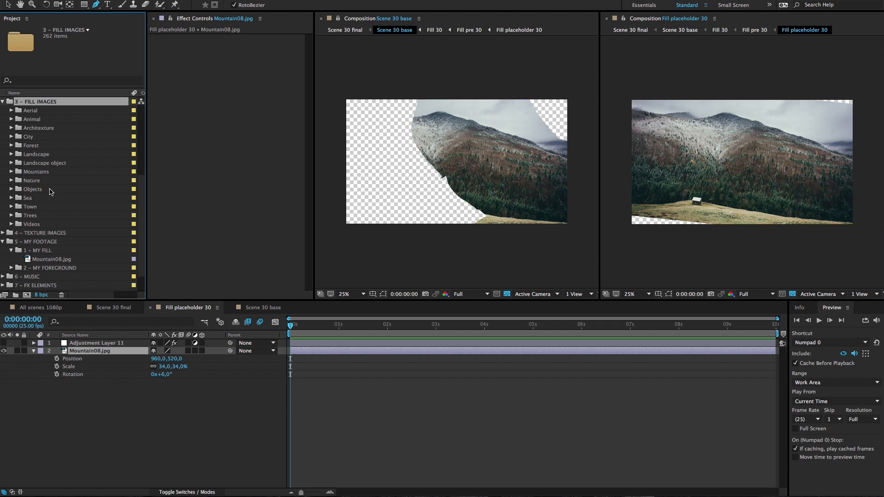
mouse_move(726, 212)
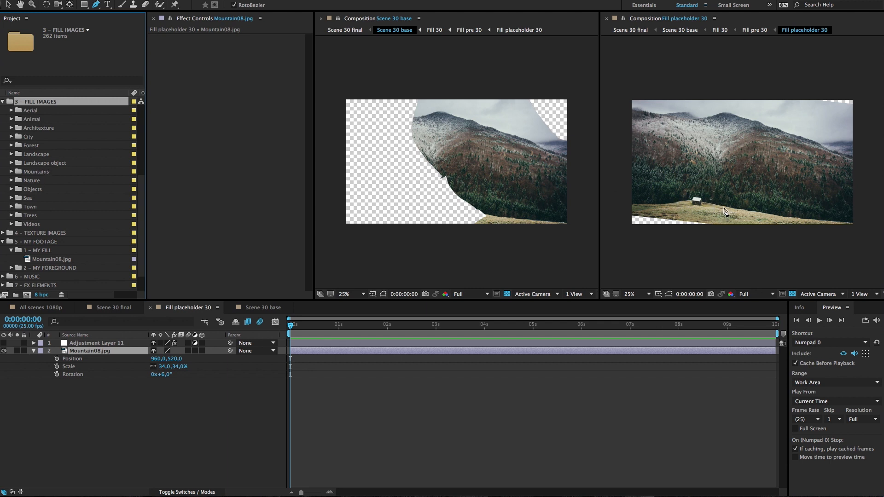
mouse_move(78, 247)
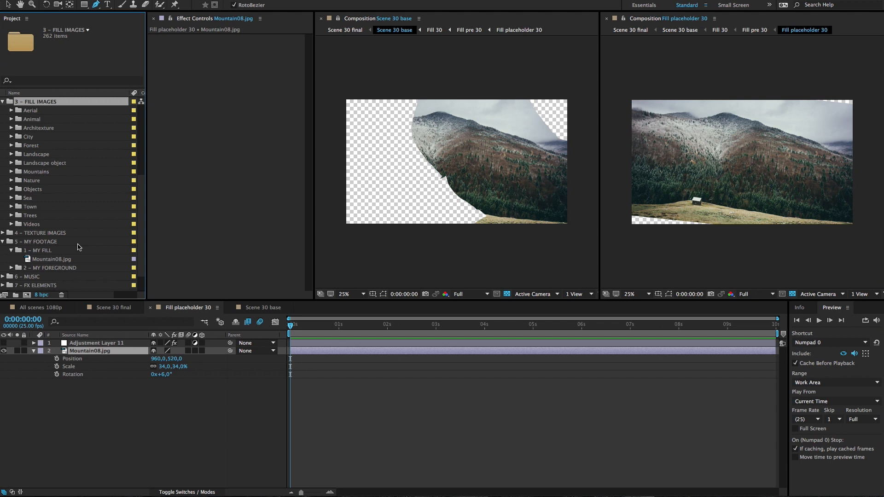
mouse_move(108, 371)
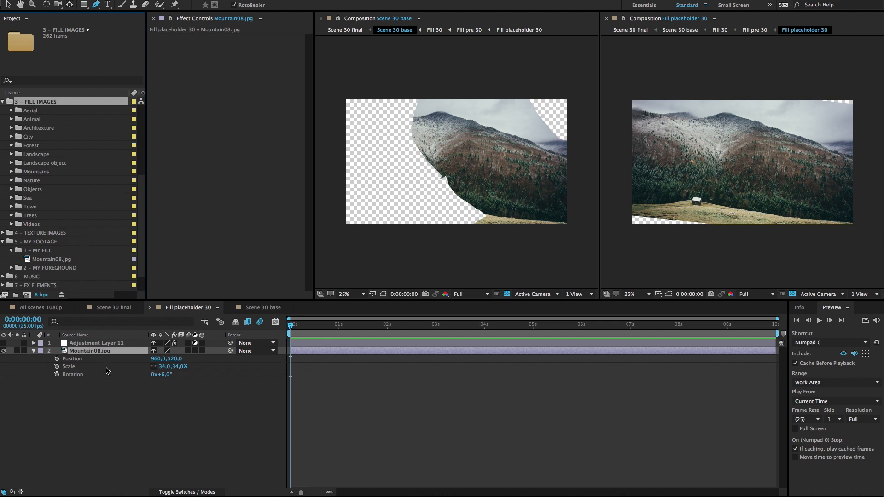
mouse_move(723, 157)
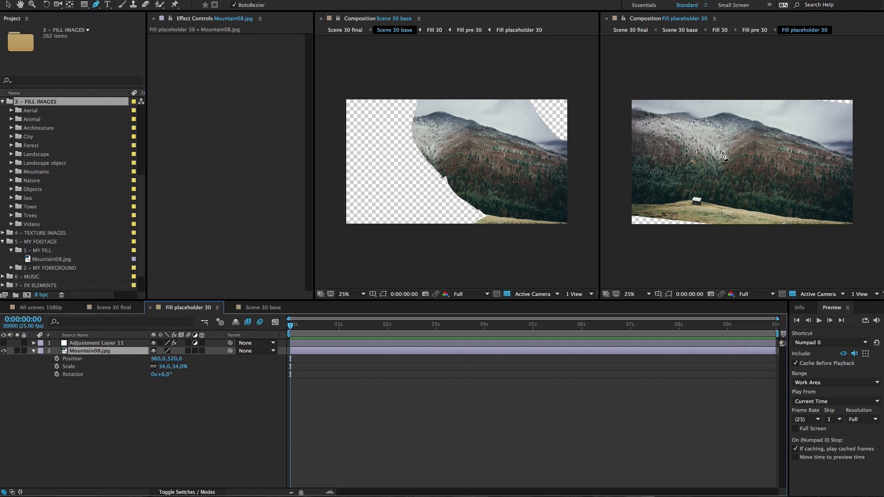
mouse_move(728, 225)
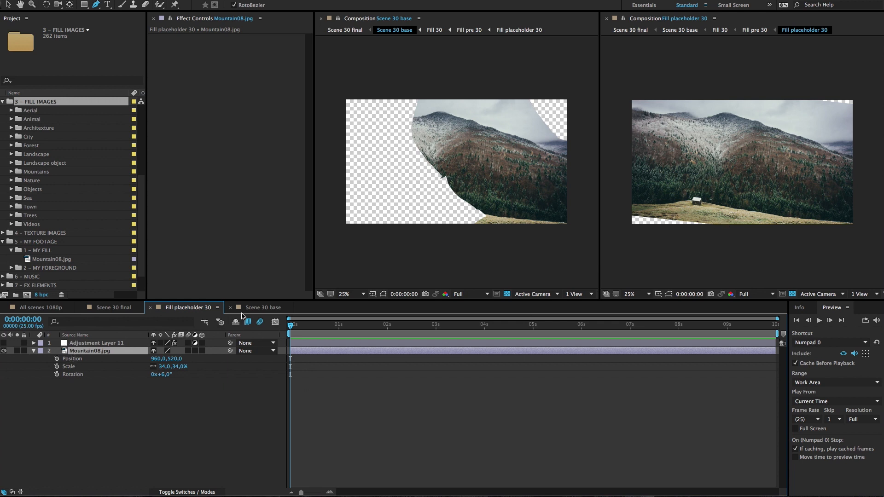
mouse_move(197, 313)
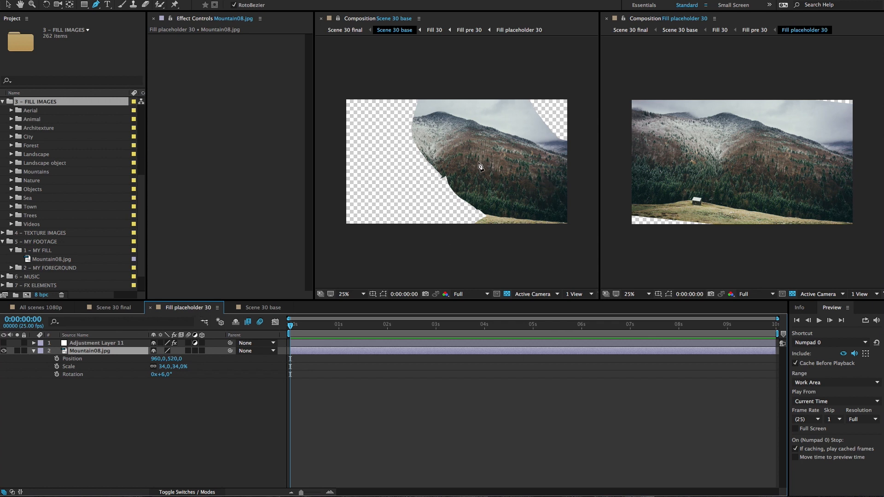
mouse_move(527, 156)
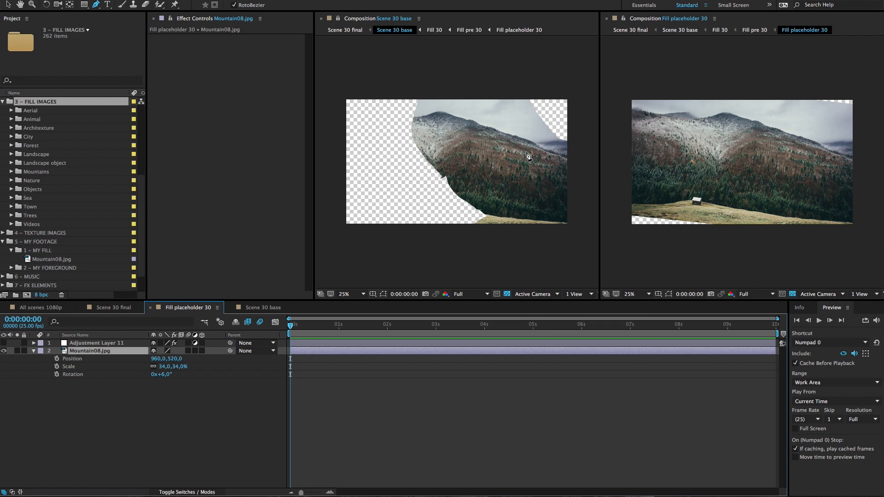